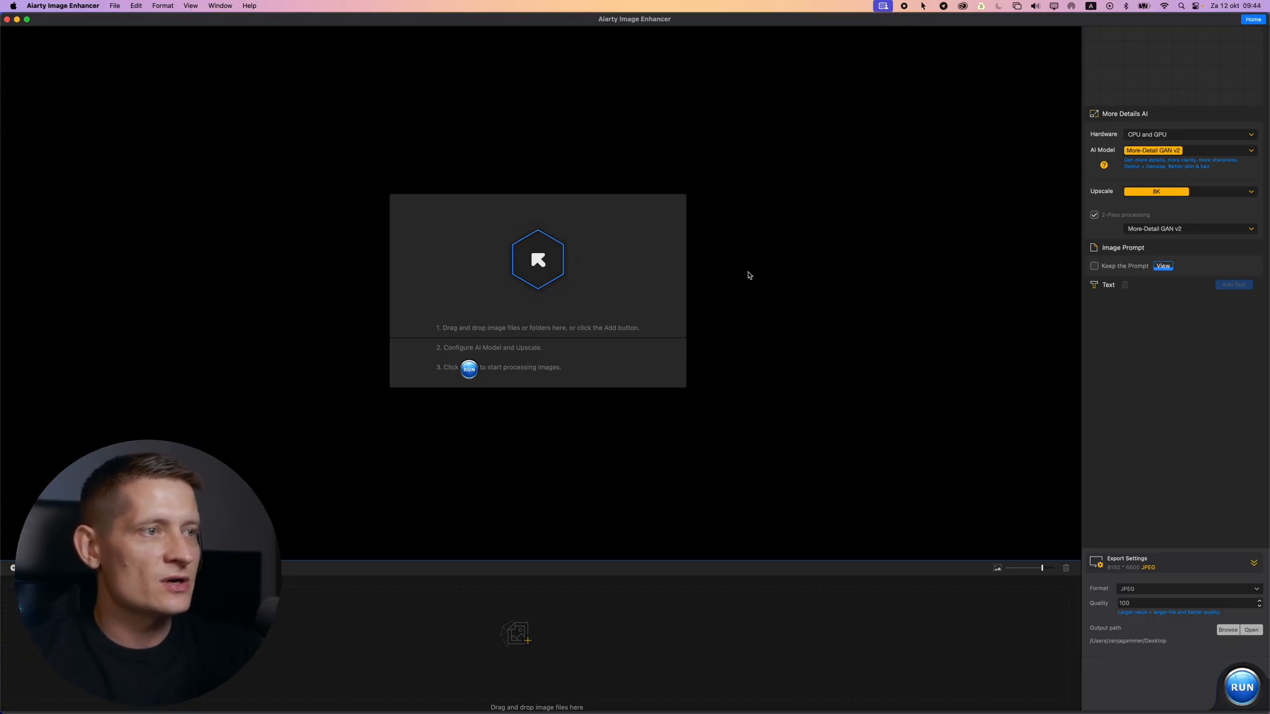
{"action": "mouse_move", "coordinate": [771, 238]}
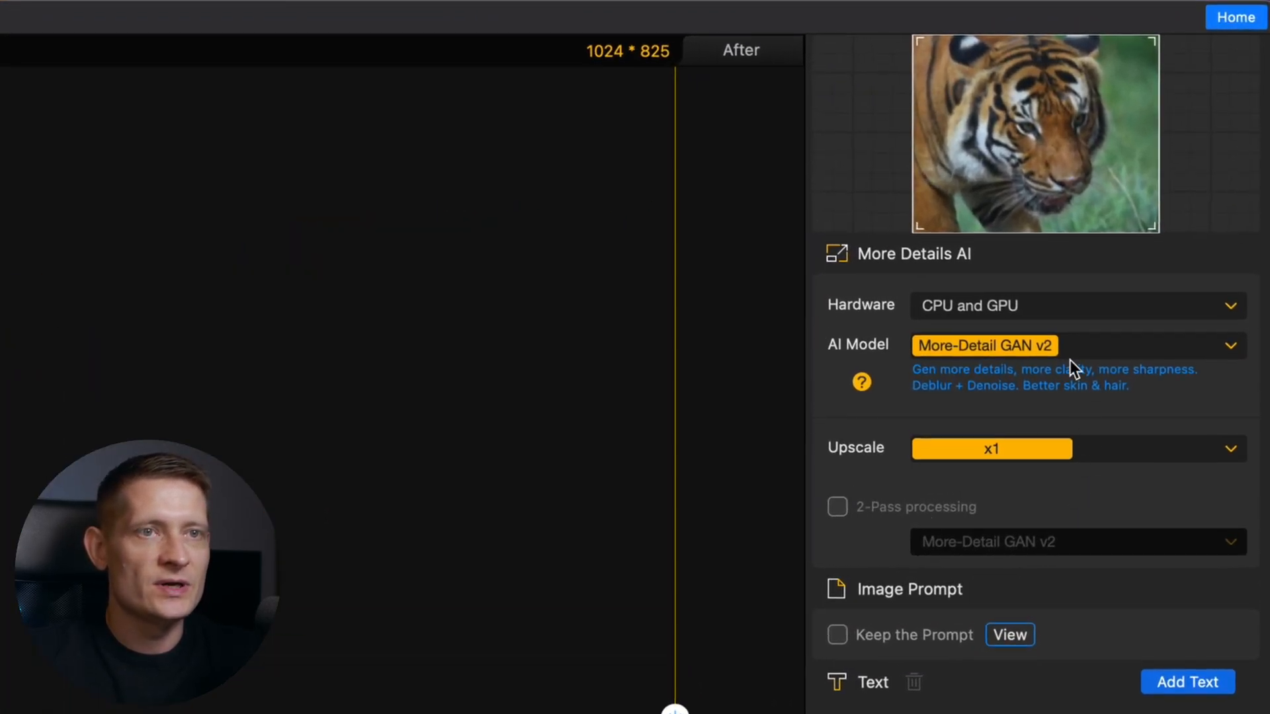
{"action": "left_click", "coordinate": [1075, 305]}
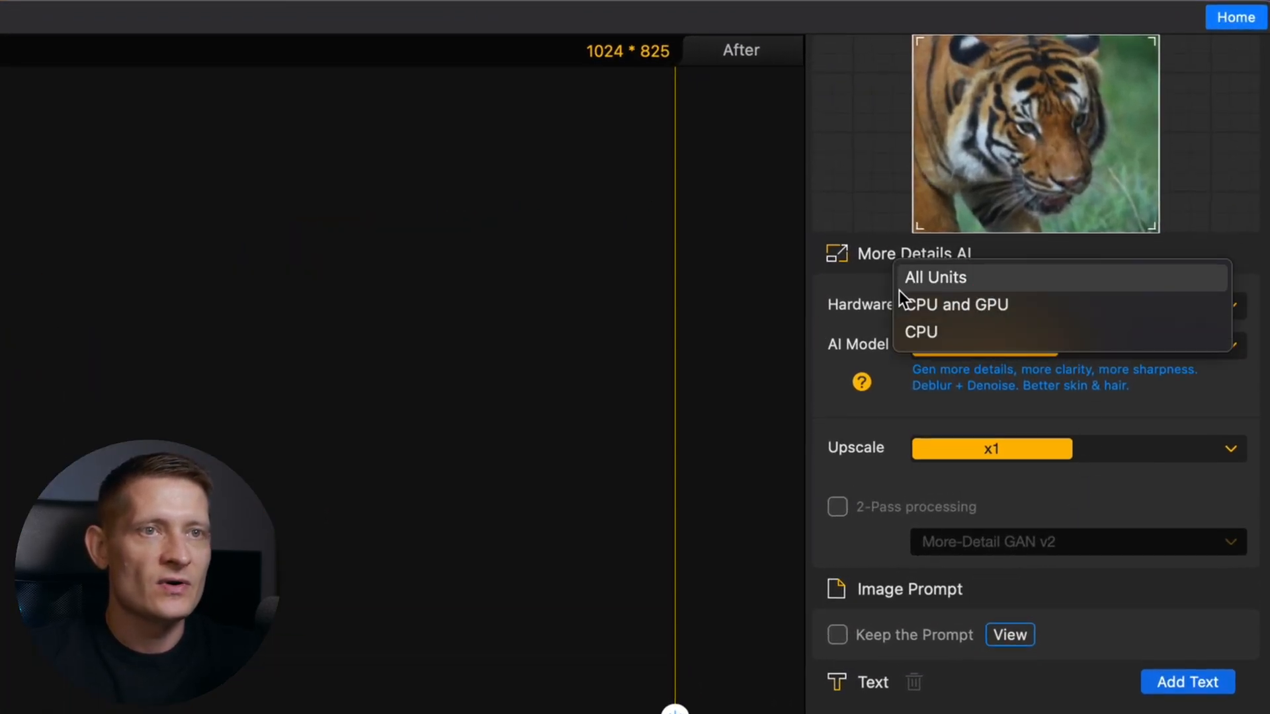
{"action": "mouse_move", "coordinate": [931, 304]}
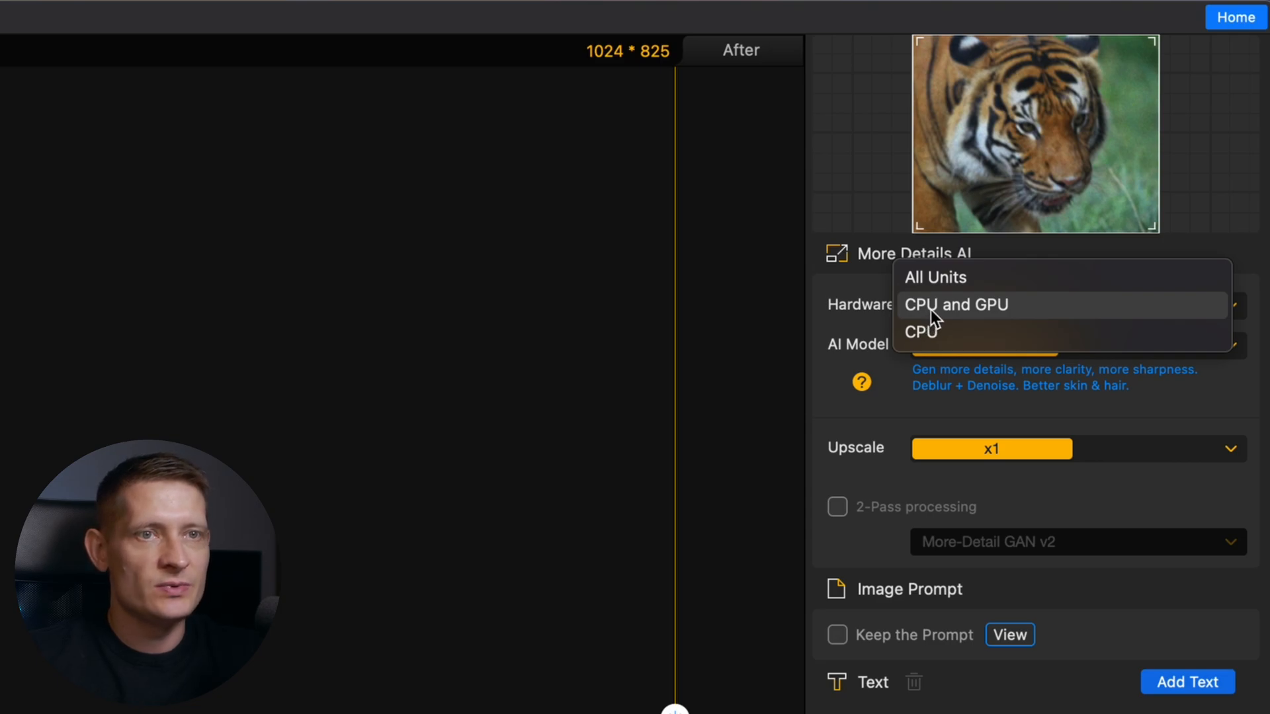
{"action": "left_click", "coordinate": [954, 304]}
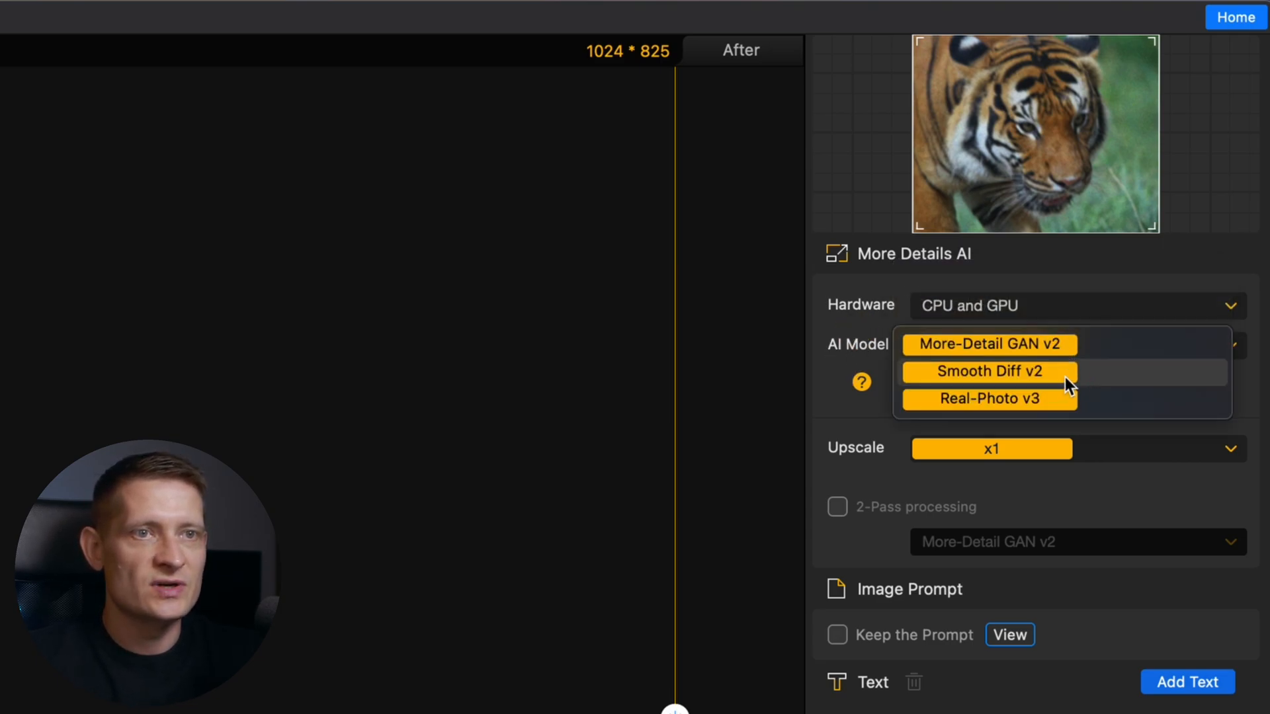
{"action": "left_click", "coordinate": [988, 344]}
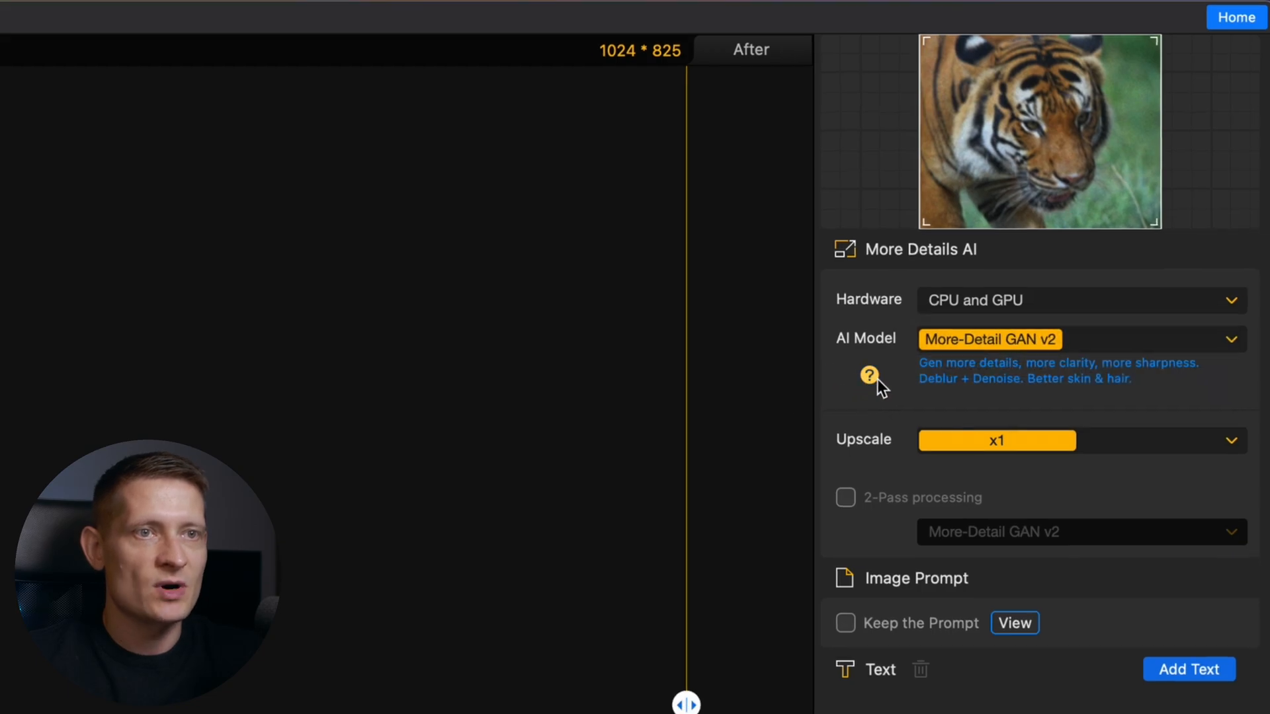
{"action": "left_click", "coordinate": [868, 375]}
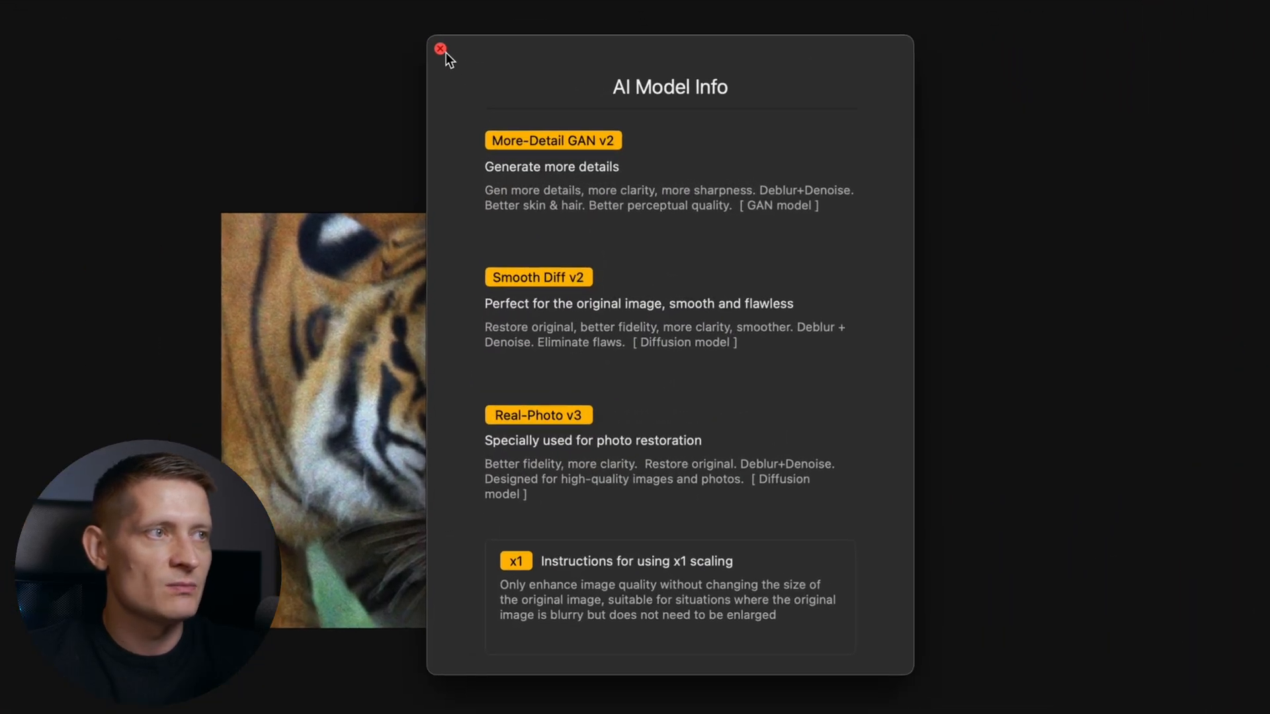
{"action": "left_click", "coordinate": [439, 49]}
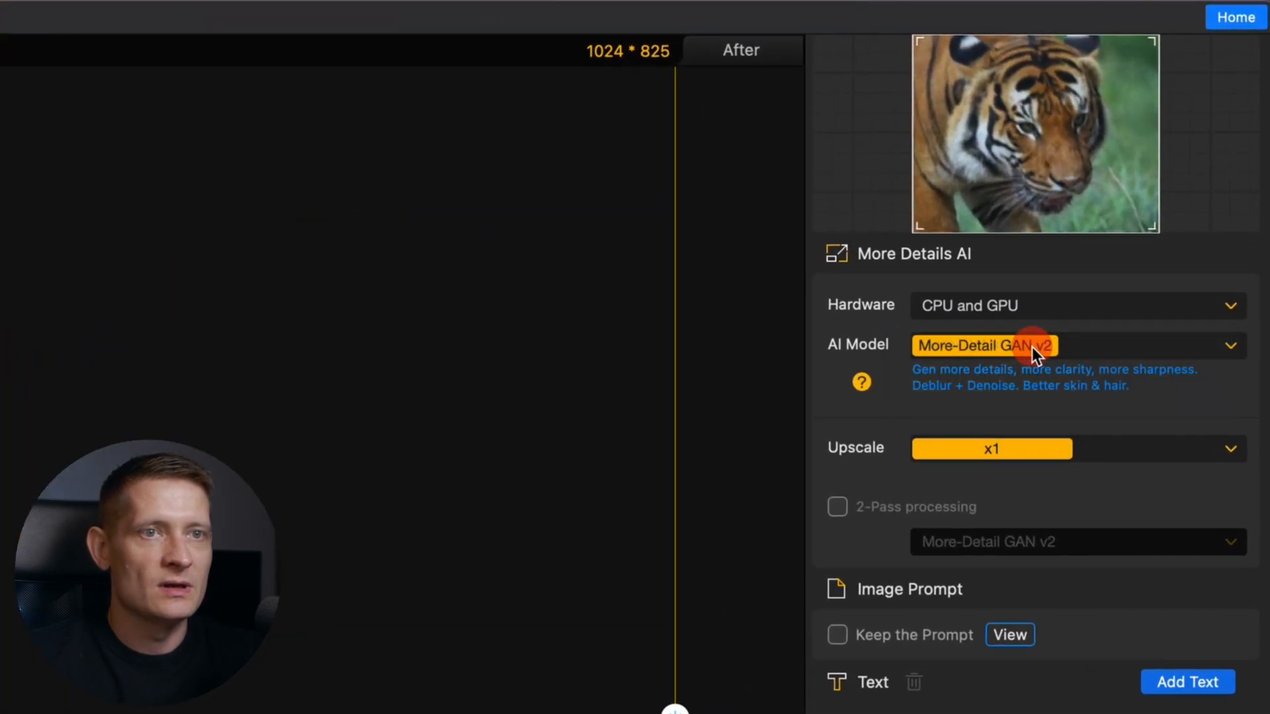
Target 8K (8192 × 6600) with More-Detail GAN v2 and enable 2-Pass using the same model
{"action": "left_click", "coordinate": [990, 448]}
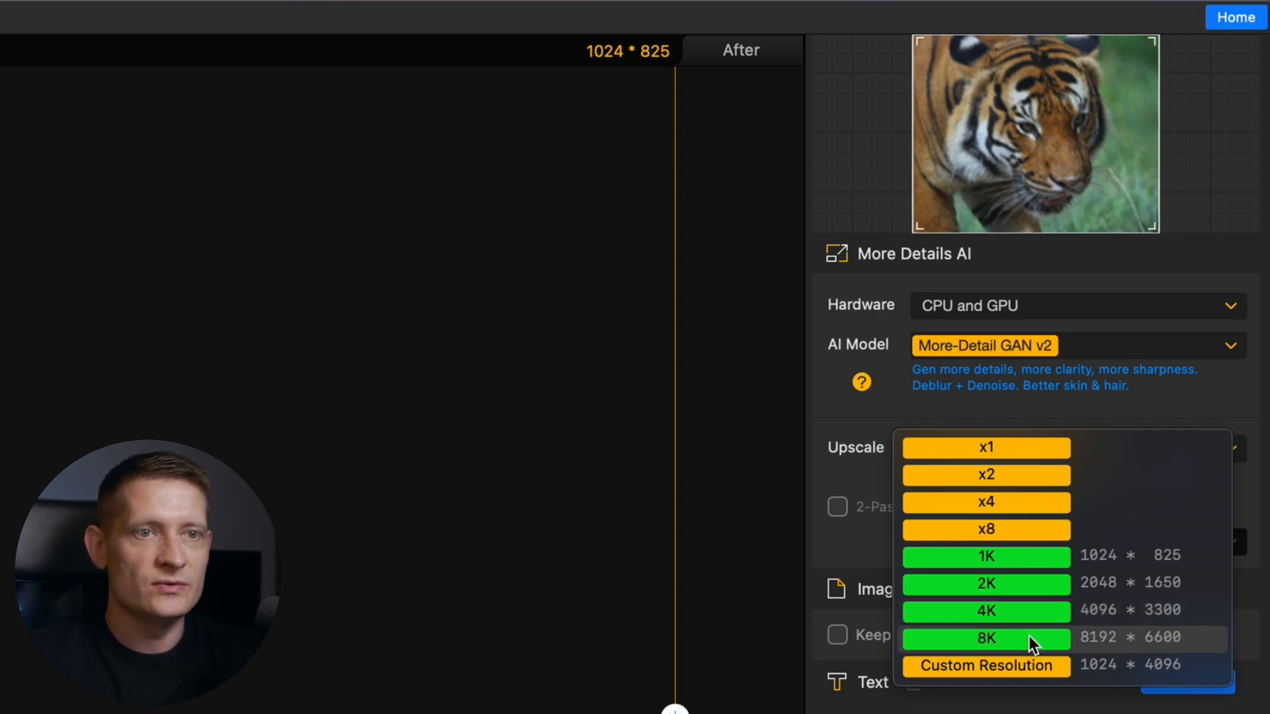
{"action": "left_click", "coordinate": [984, 637]}
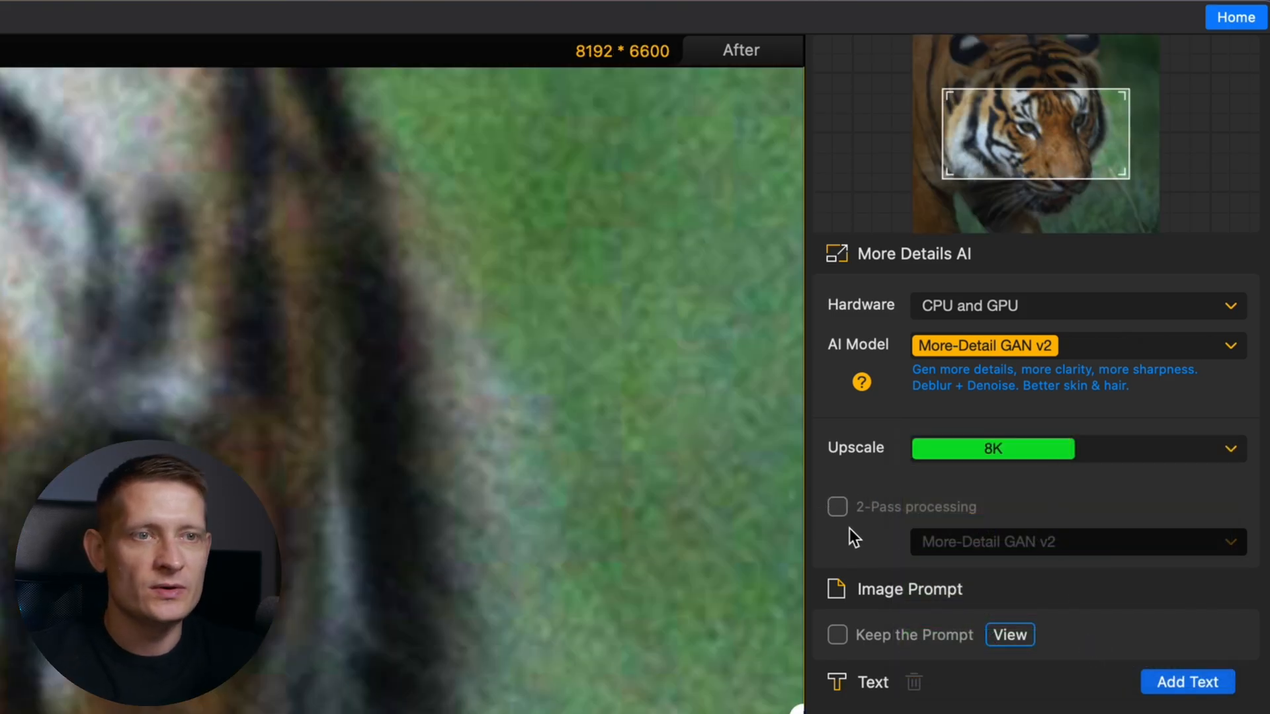
{"action": "left_click", "coordinate": [837, 506]}
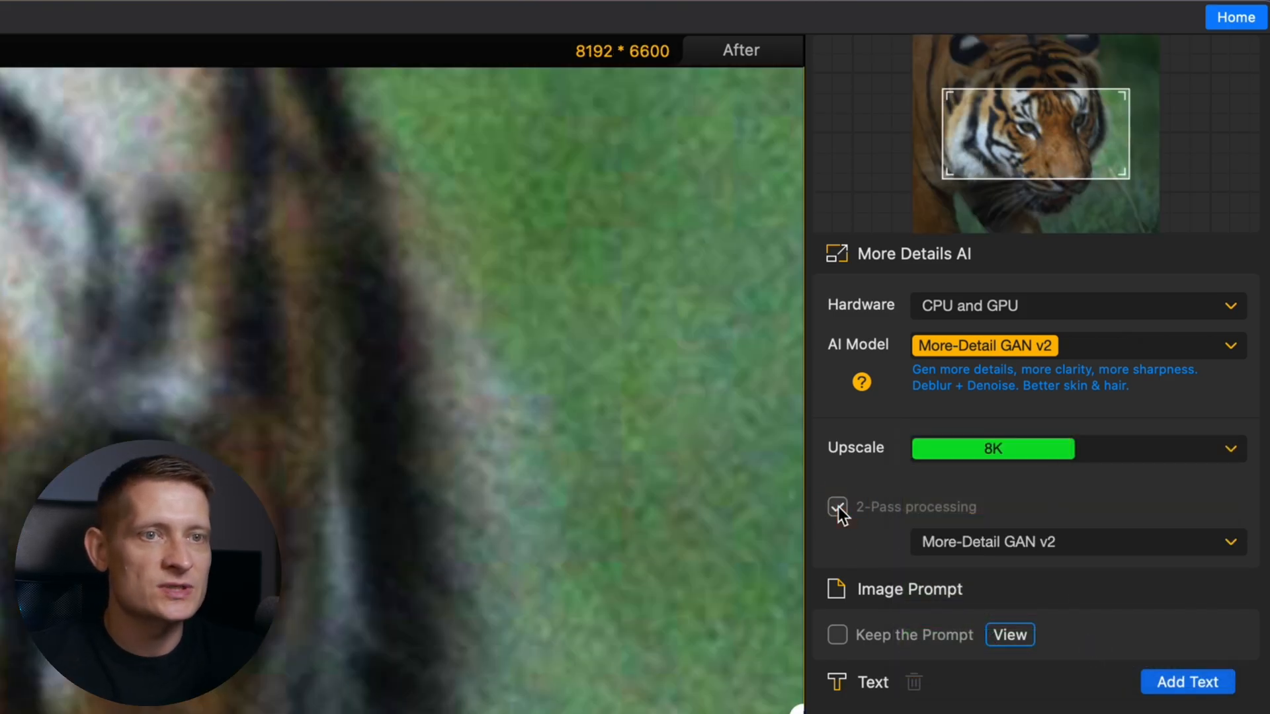
{"action": "left_click", "coordinate": [837, 506]}
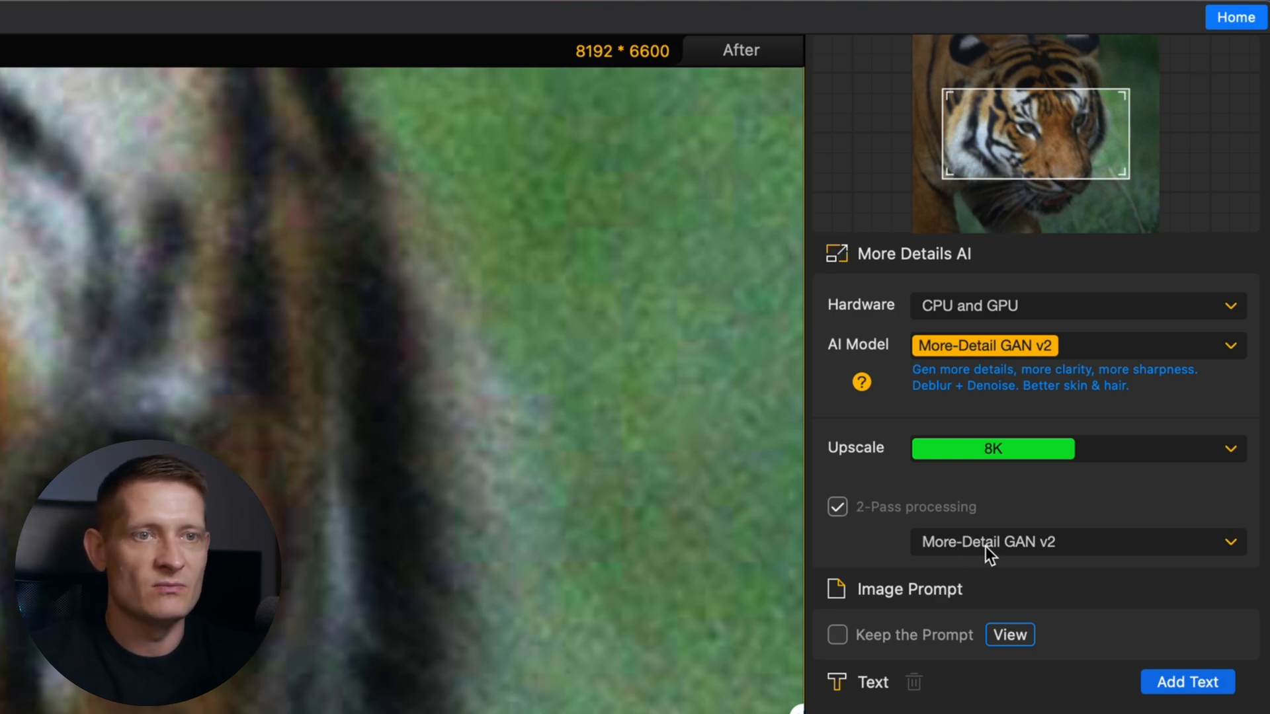
{"action": "left_click", "coordinate": [1075, 542]}
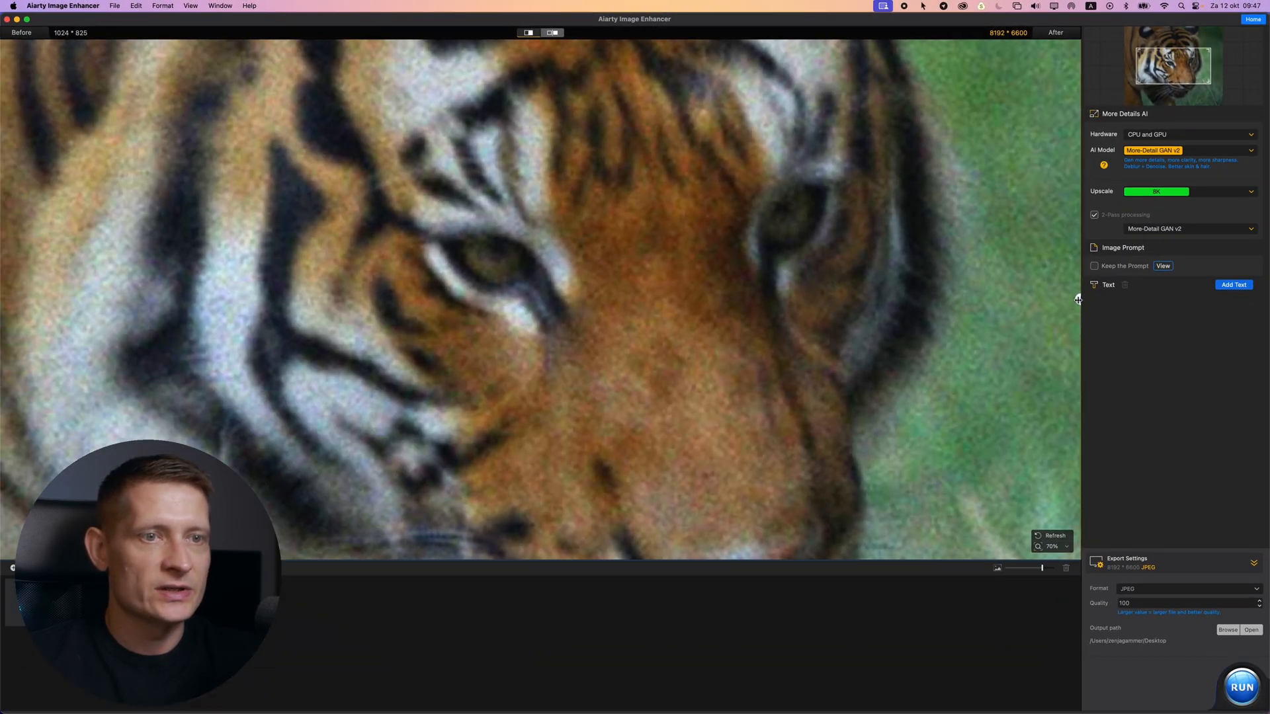
Slide the before/after divider across the face and magnify the preview to about 138%
{"action": "left_click_drag", "start_coordinate": [1076, 300], "coordinate": [805, 299]}
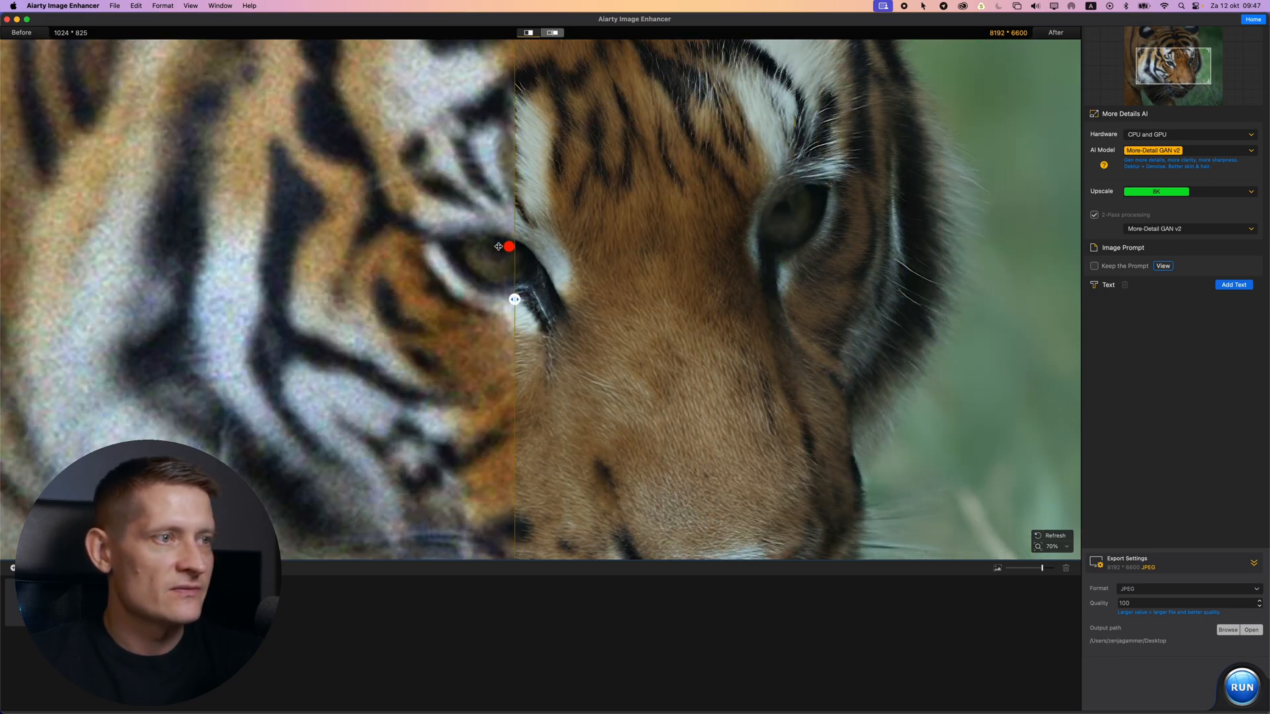
{"action": "left_click_drag", "start_coordinate": [515, 300], "coordinate": [225, 300]}
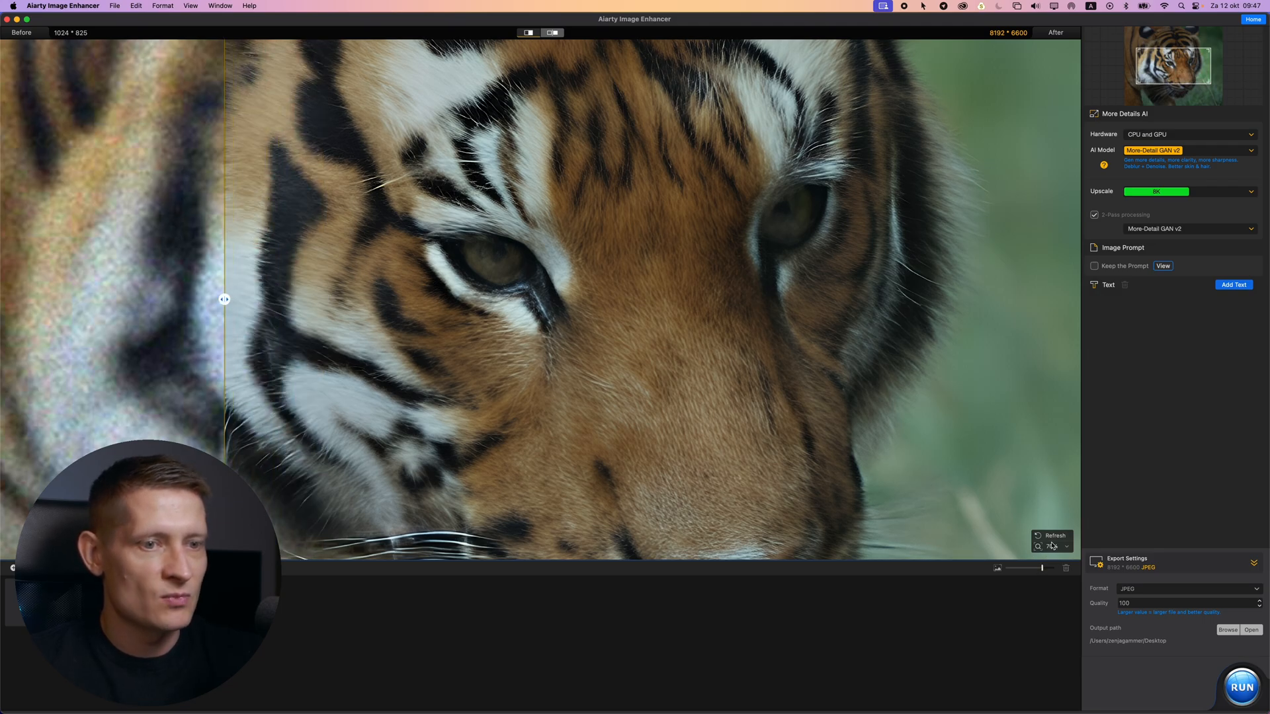
{"action": "left_click", "coordinate": [1040, 546]}
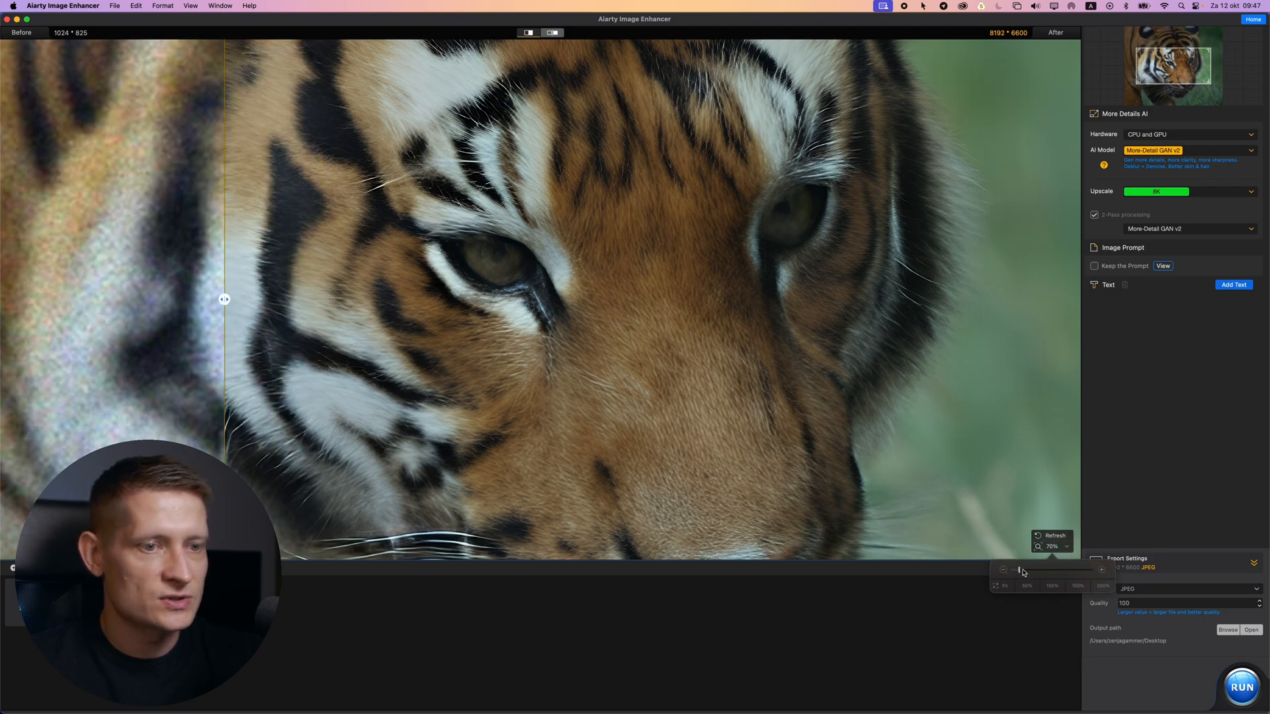
{"action": "left_click_drag", "start_coordinate": [1019, 570], "coordinate": [1033, 570]}
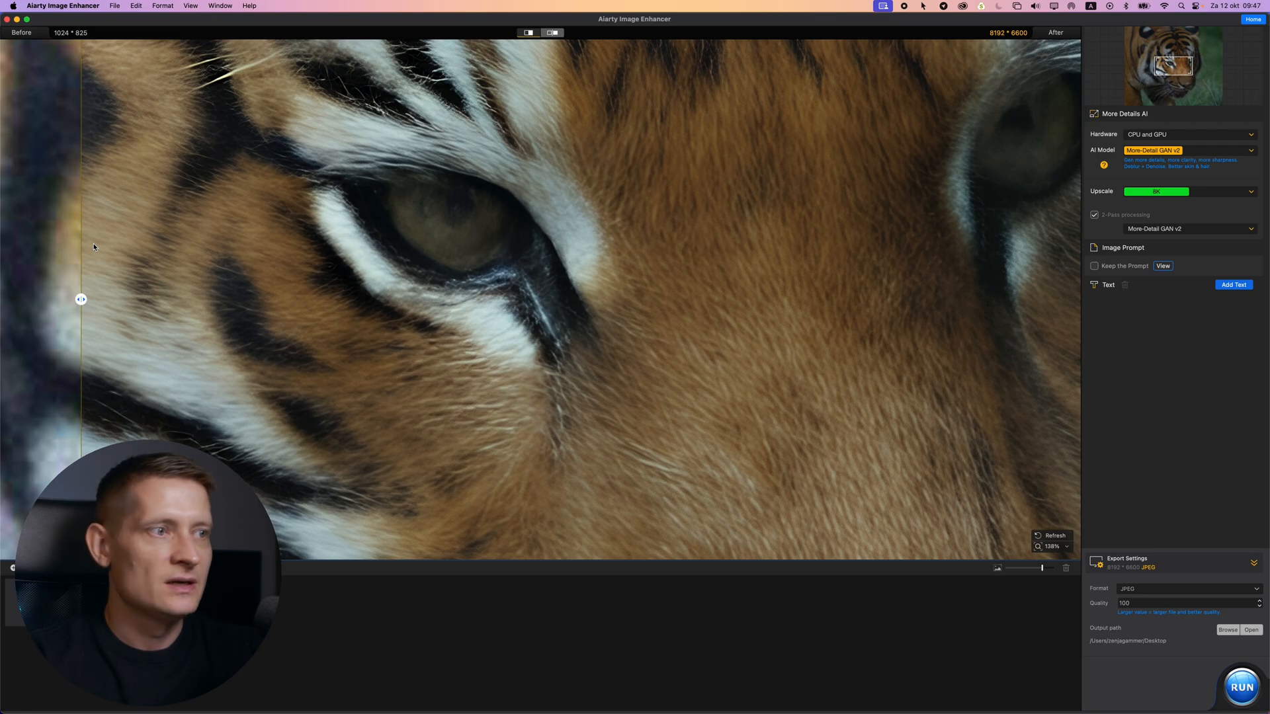
Split the tiger's eye between the noisy original and the sharpened result
{"action": "left_click_drag", "start_coordinate": [81, 300], "coordinate": [526, 300]}
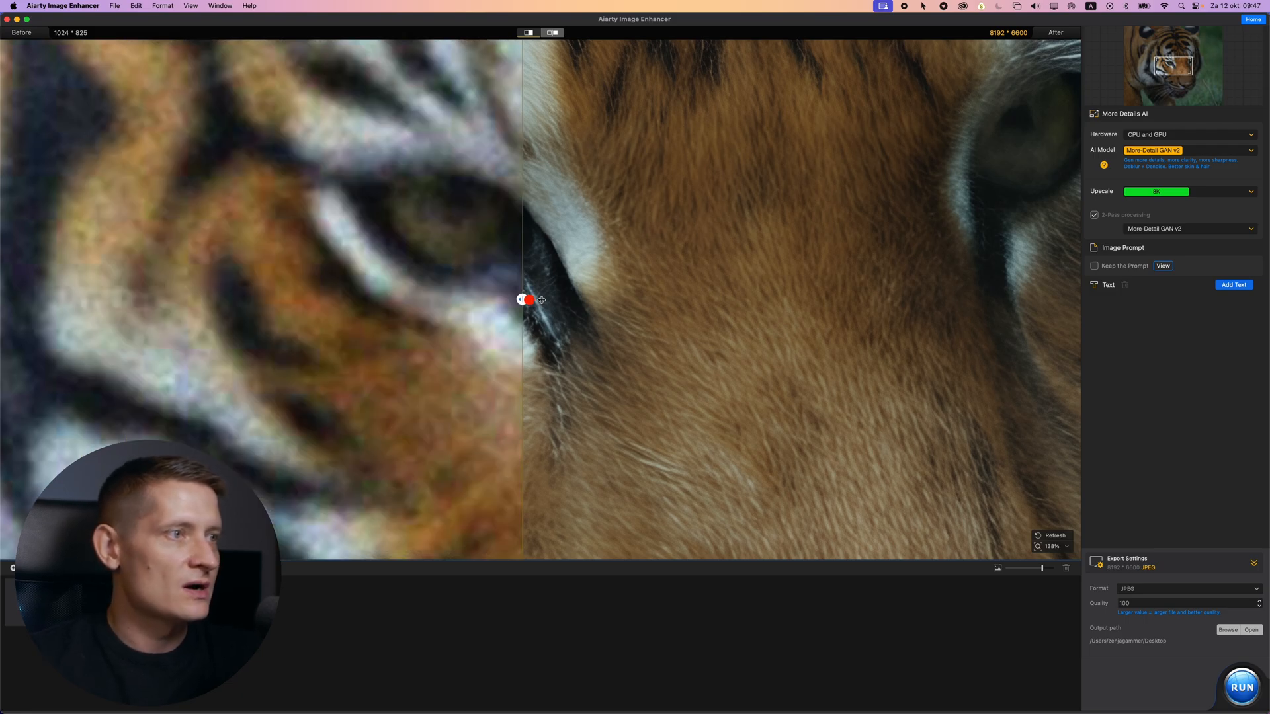
{"action": "left_click_drag", "start_coordinate": [528, 300], "coordinate": [97, 300]}
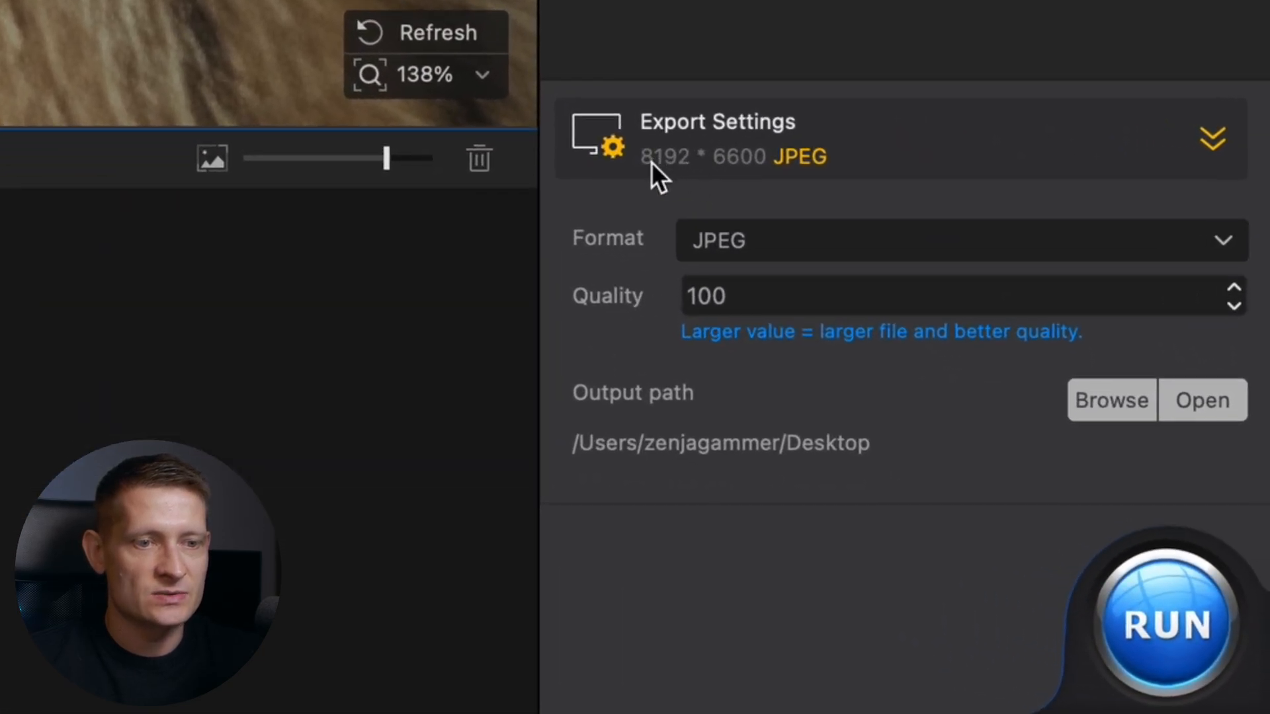
{"action": "mouse_move", "coordinate": [809, 176]}
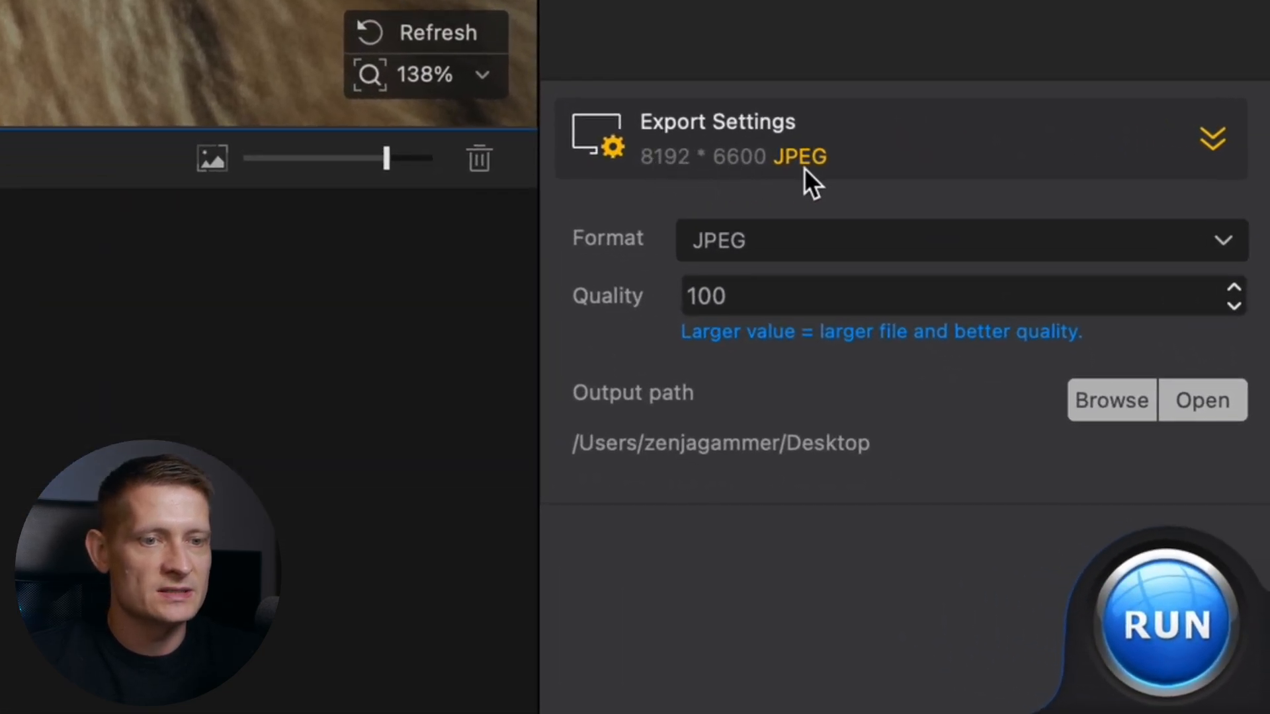
{"action": "left_click", "coordinate": [960, 239]}
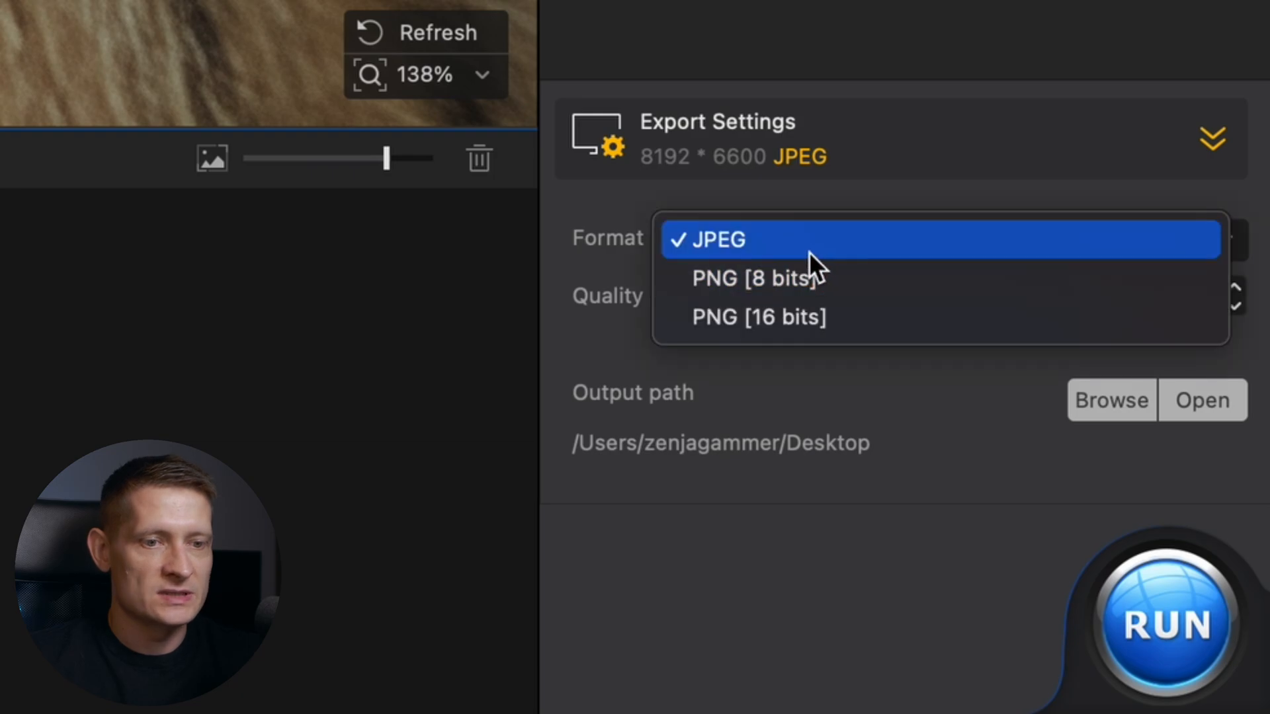
{"action": "left_click", "coordinate": [715, 238]}
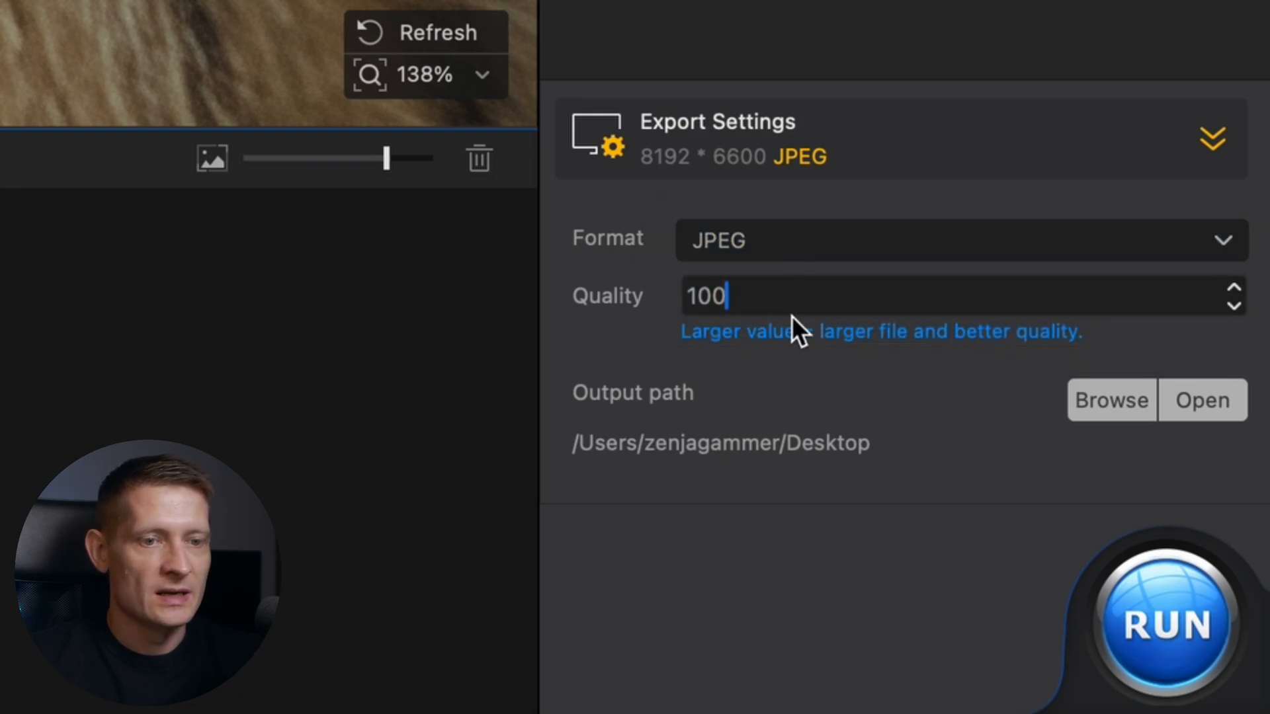
{"action": "mouse_move", "coordinate": [766, 267]}
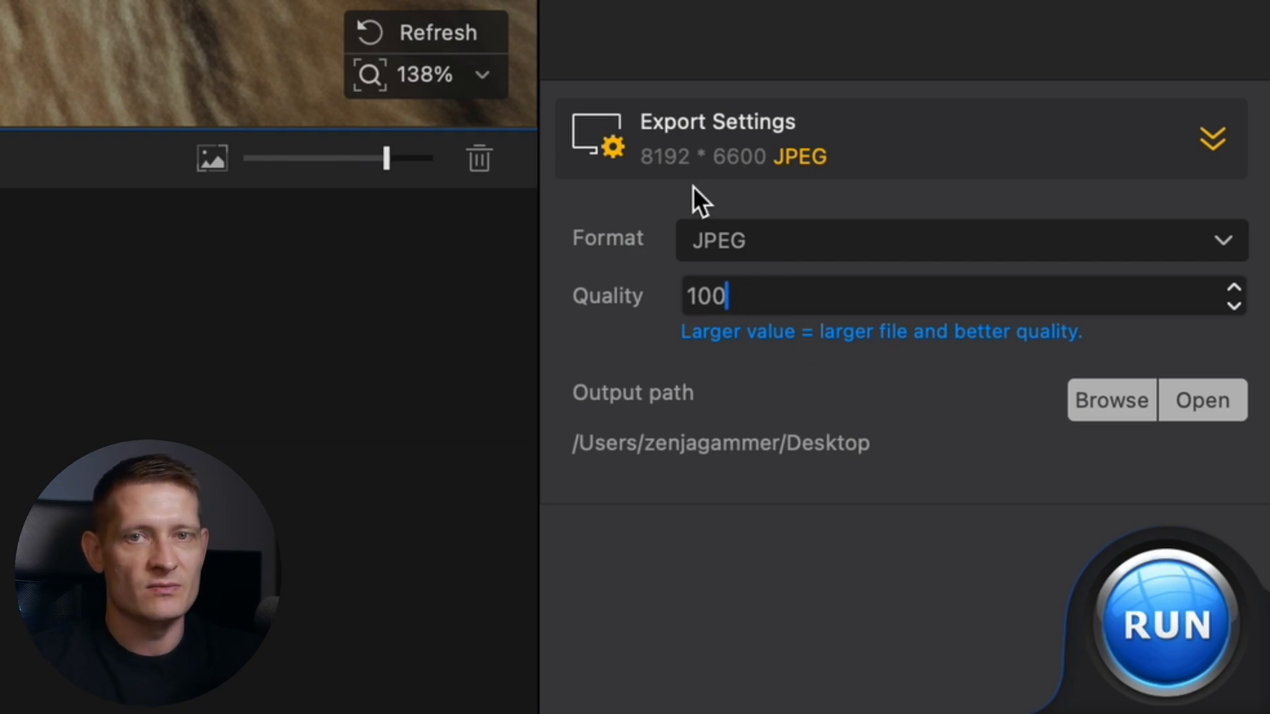
{"action": "mouse_move", "coordinate": [881, 590]}
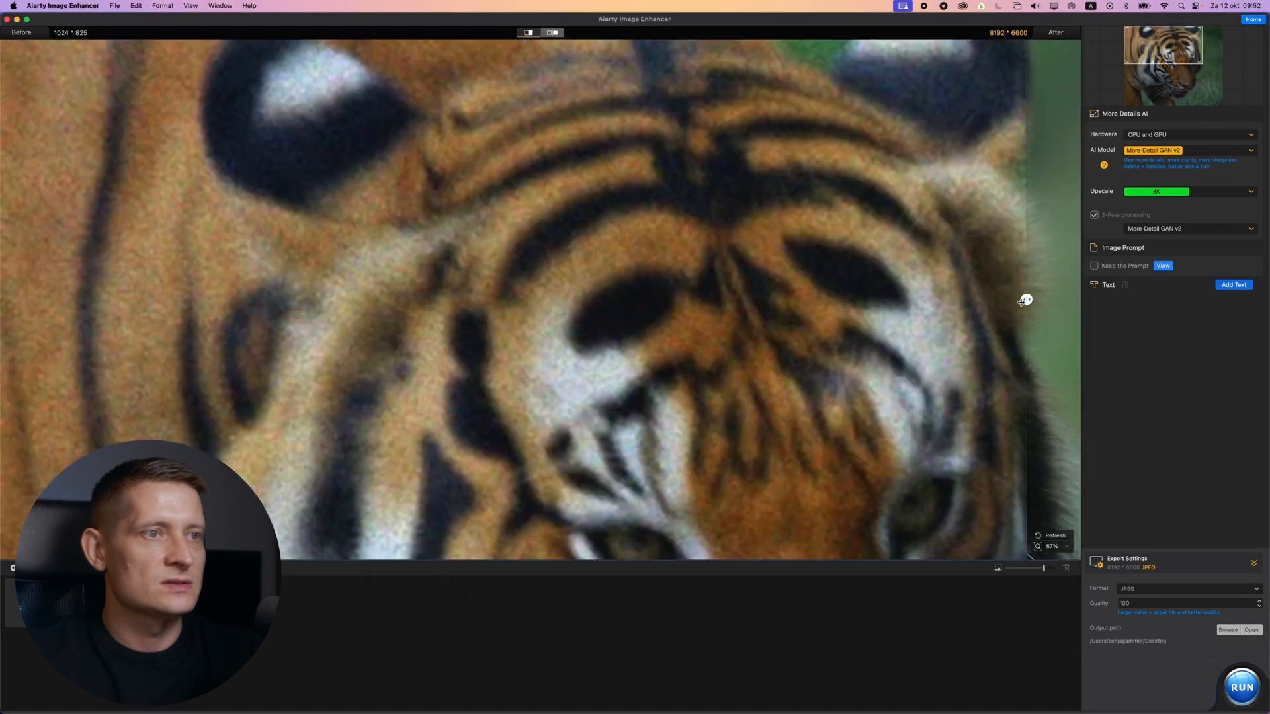
Slide the divider to the left edge so the whole tiger face shows enhanced
{"action": "left_click_drag", "start_coordinate": [1023, 300], "coordinate": [196, 299]}
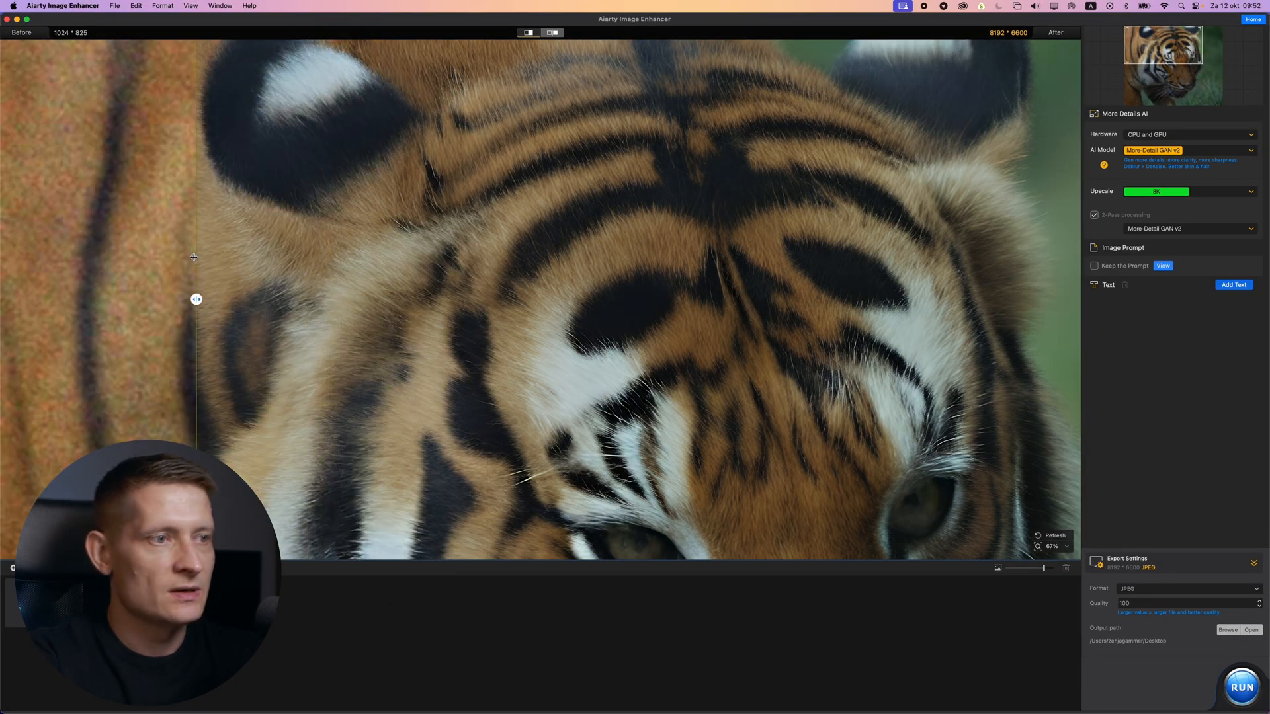
{"action": "left_click_drag", "start_coordinate": [195, 299], "coordinate": [4, 298]}
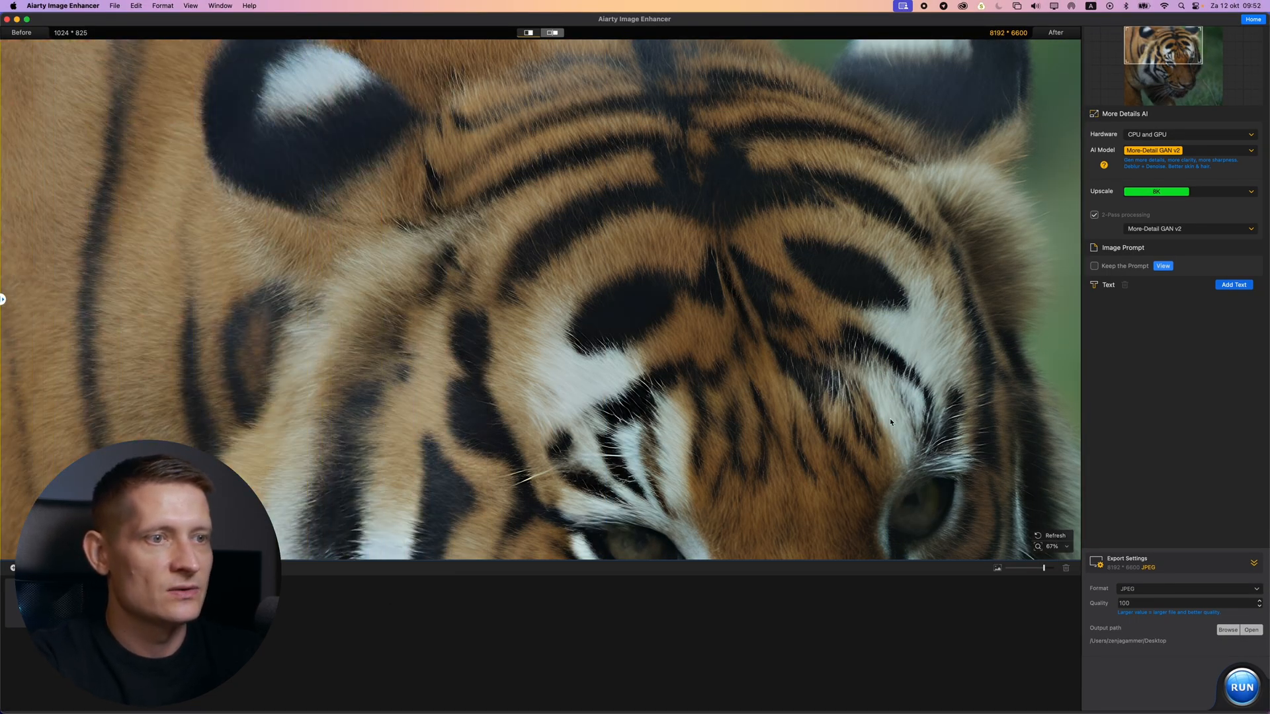